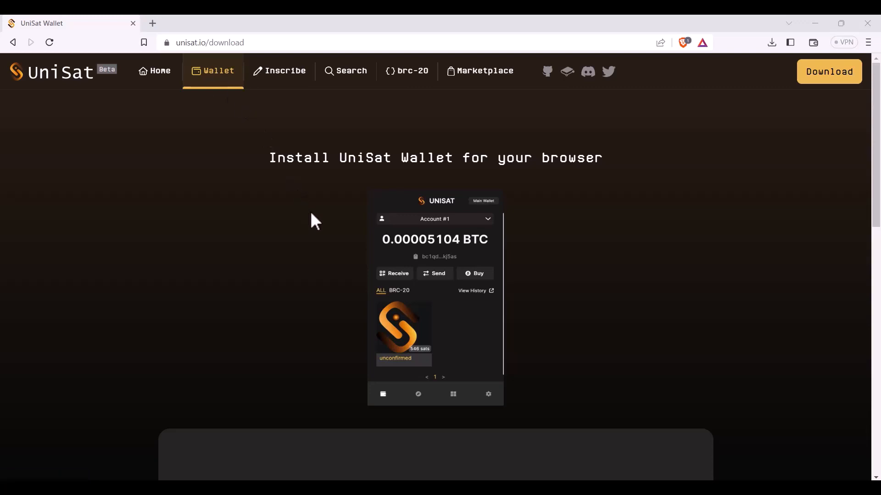
Scroll the unisat.io download page down to the Chrome Store and Github download buttons
{"action": "scroll", "scroll_direction": "down", "scroll_amount": 3}
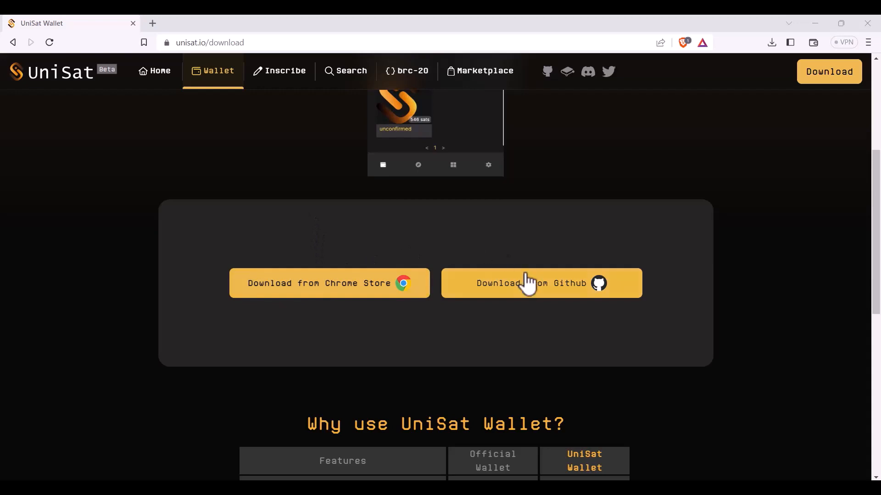
{"action": "mouse_move", "coordinate": [346, 287]}
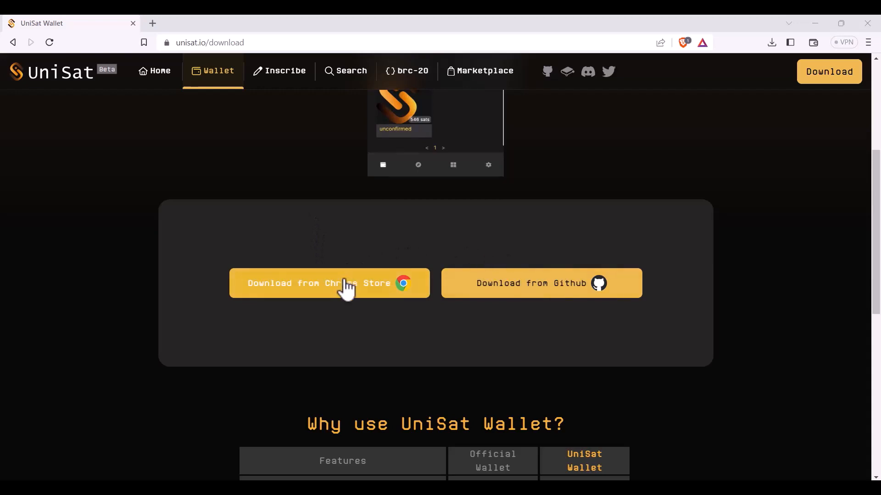
Install UniSat Wallet from its Chrome Web Store listing via 'Add to Chrome'
{"action": "left_click", "coordinate": [328, 283]}
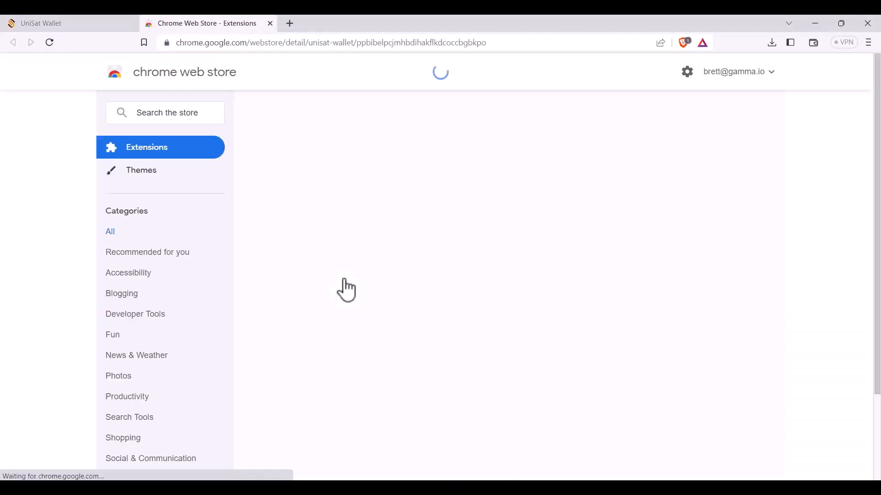
{"action": "left_click", "coordinate": [686, 151]}
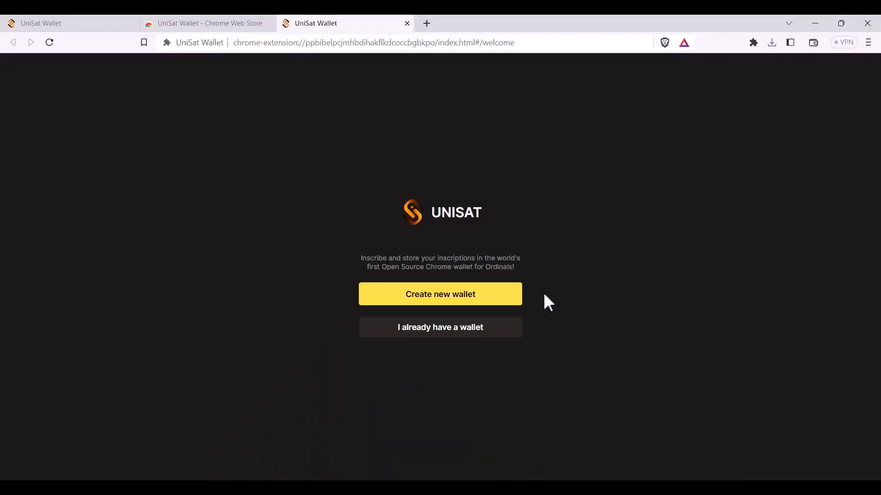
{"action": "mouse_move", "coordinate": [540, 299]}
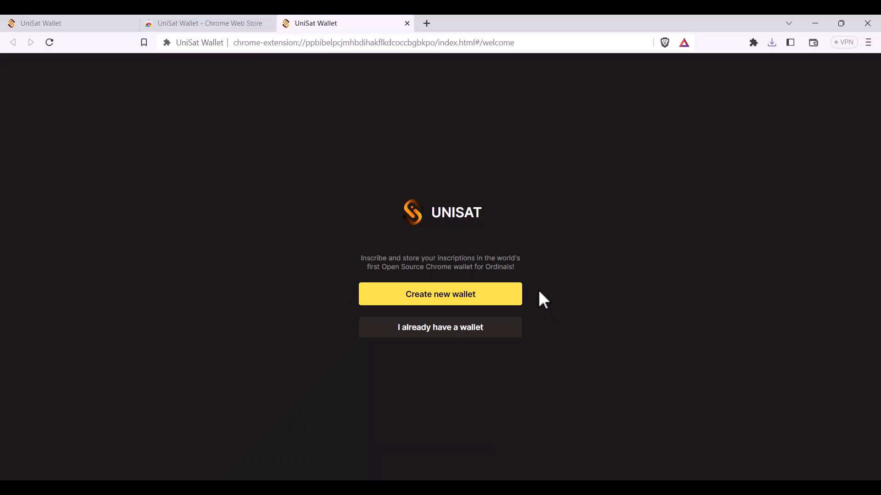
{"action": "mouse_move", "coordinate": [547, 321]}
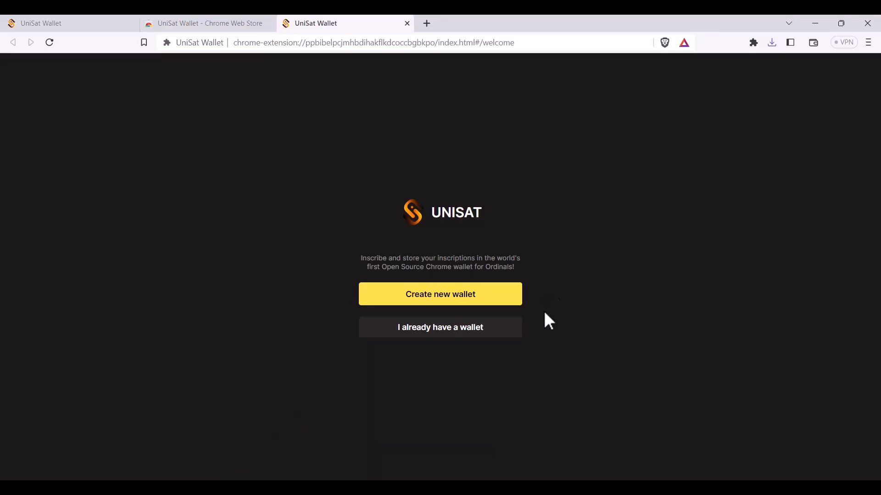
{"action": "mouse_move", "coordinate": [540, 328]}
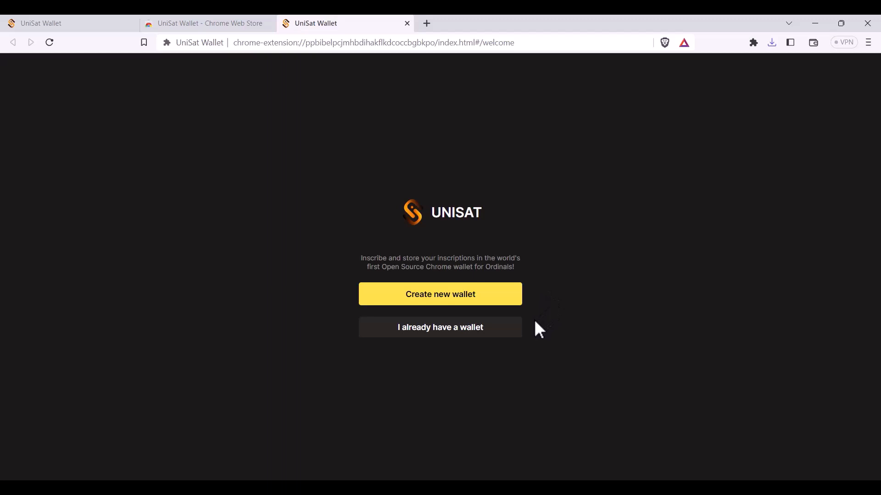
{"action": "mouse_move", "coordinate": [531, 333]}
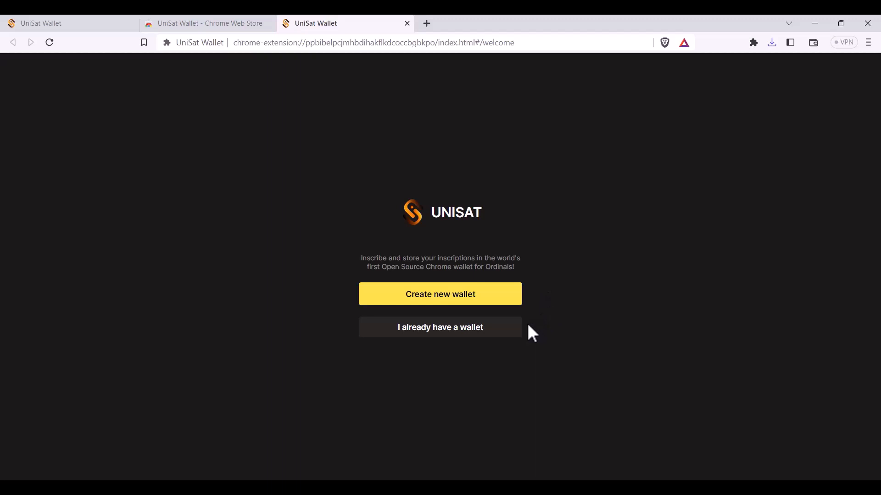
{"action": "mouse_move", "coordinate": [535, 293]}
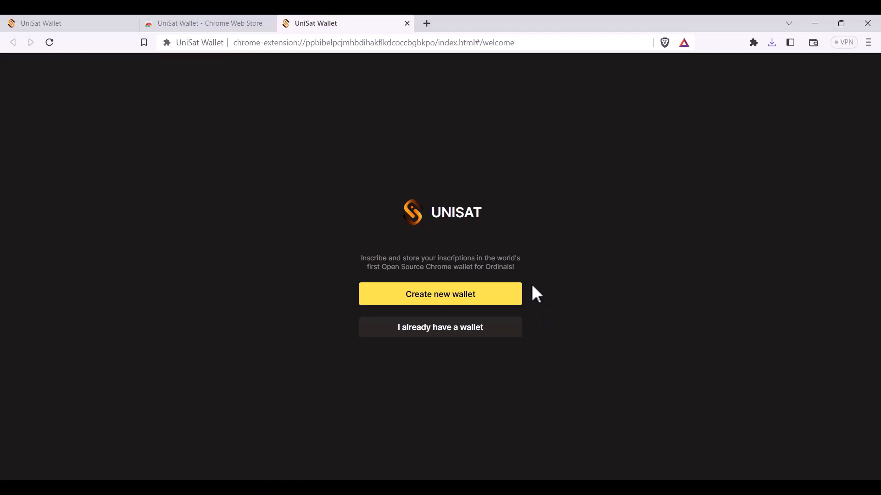
Start a new wallet and set its password, entered and confirmed, reaching the Secret Recovery Phrase step
{"action": "left_click", "coordinate": [440, 293]}
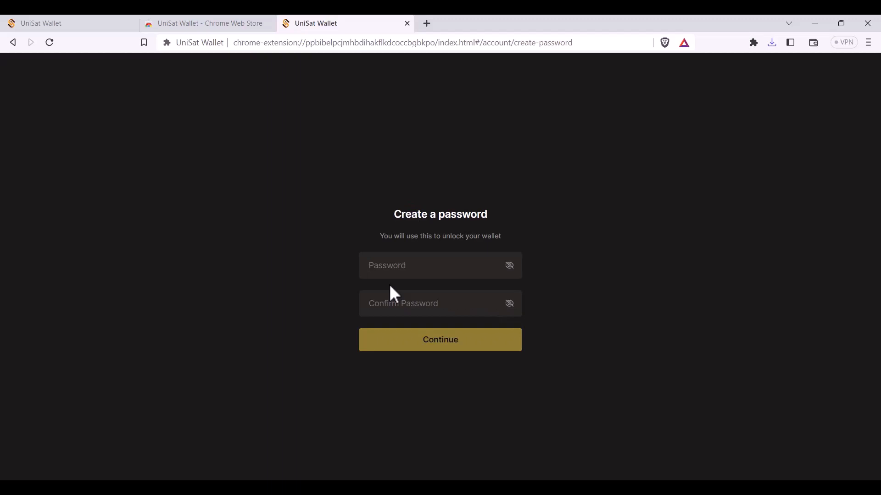
{"action": "left_click", "coordinate": [439, 265]}
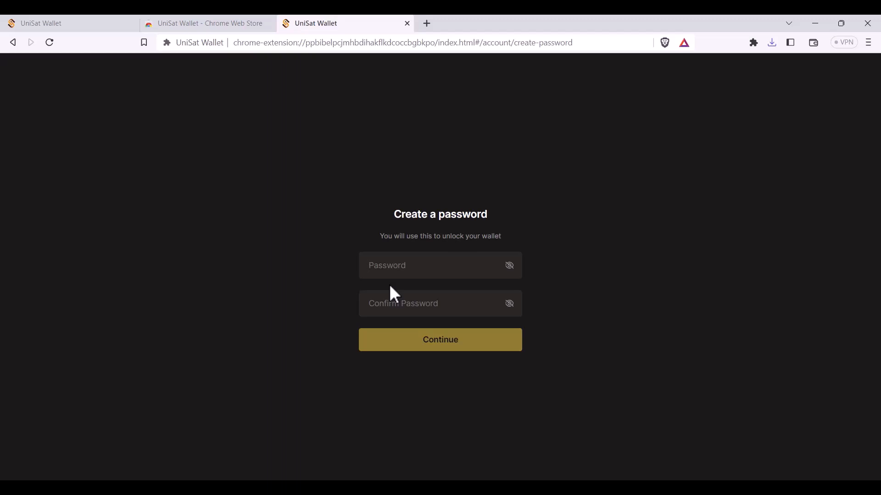
{"action": "left_click", "coordinate": [440, 265]}
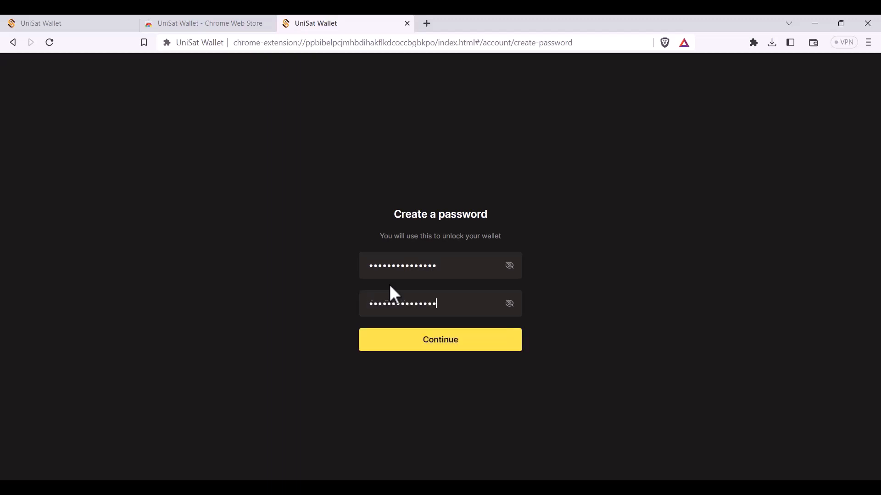
{"action": "left_click", "coordinate": [439, 340]}
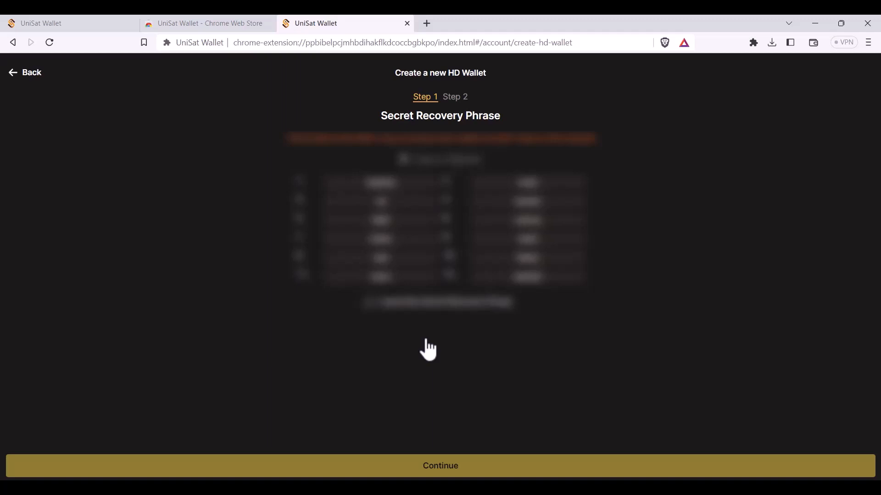
{"action": "mouse_move", "coordinate": [378, 321]}
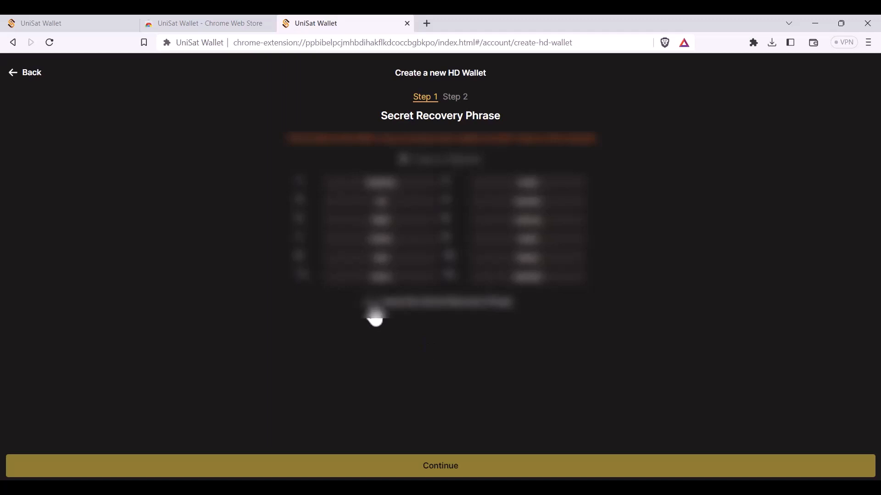
Confirm 'I saved My Secret Recovery Phrase' and continue to the address type step
{"action": "left_click", "coordinate": [371, 304]}
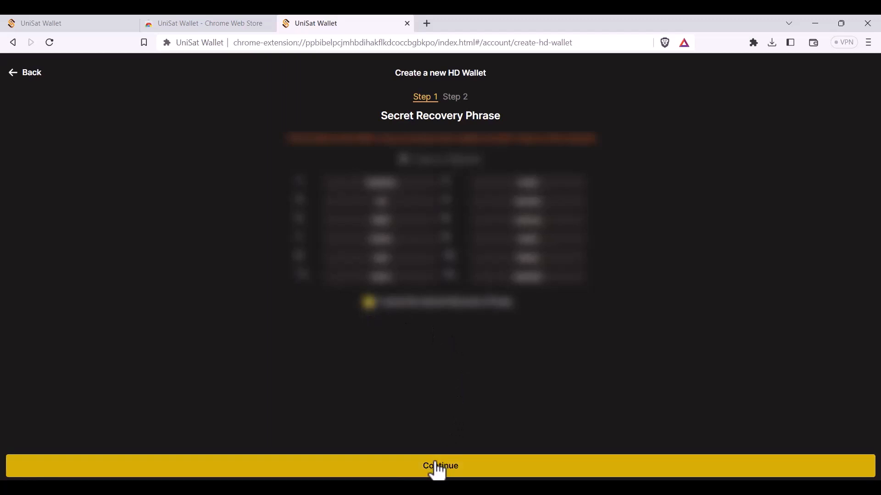
{"action": "left_click", "coordinate": [440, 466]}
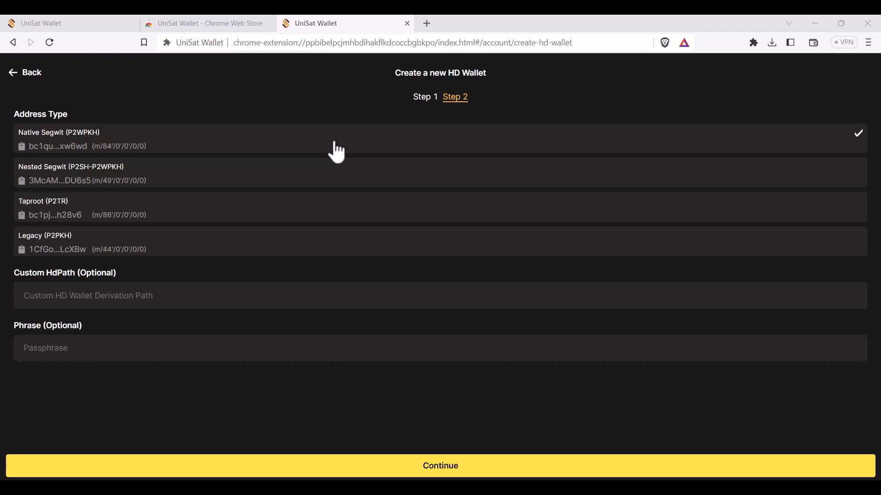
{"action": "mouse_move", "coordinate": [61, 163]}
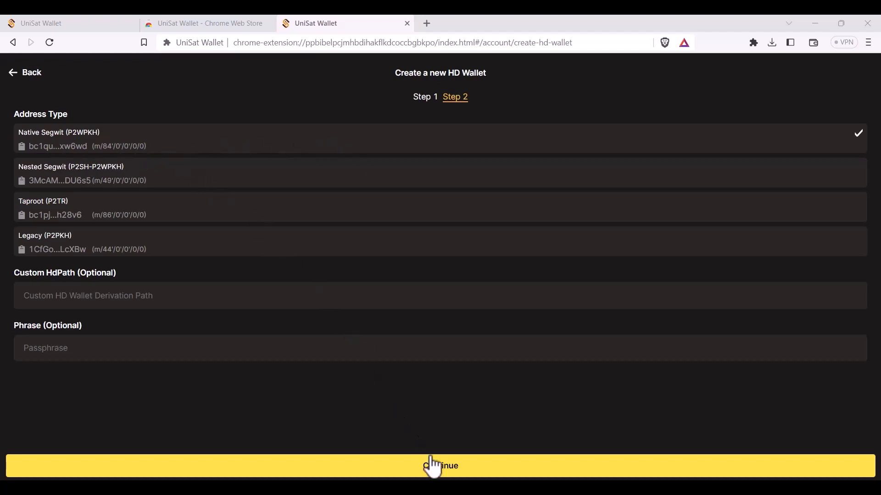
Create the wallet with Native Segwit (P2WPKH) addresses, landing on Account 1 with 0 BTC
{"action": "left_click", "coordinate": [439, 466]}
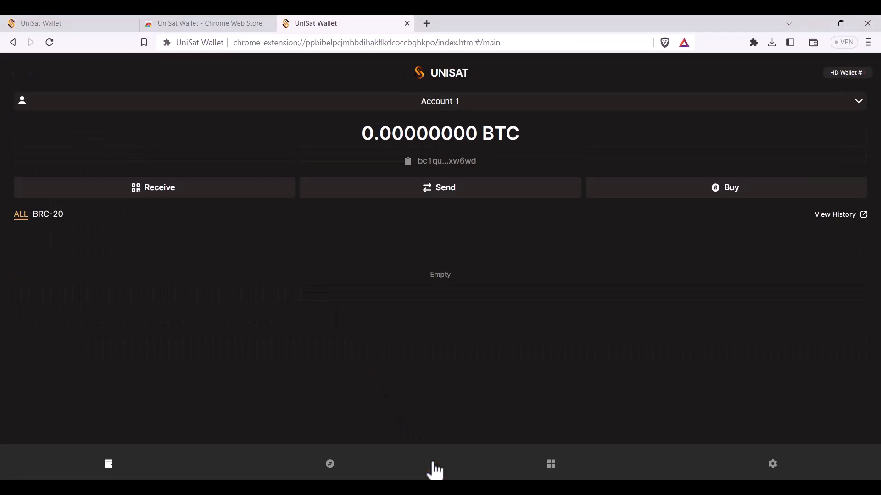
{"action": "mouse_move", "coordinate": [259, 283]}
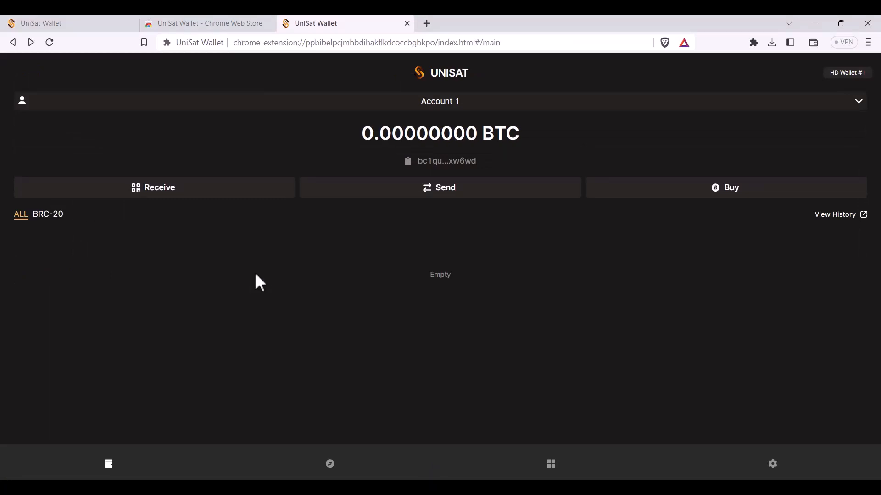
{"action": "mouse_move", "coordinate": [218, 264]}
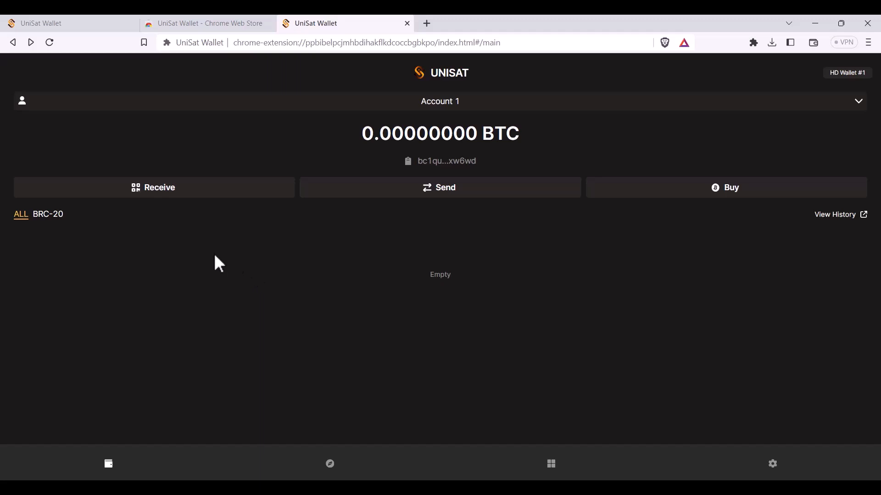
{"action": "left_click", "coordinate": [154, 188]}
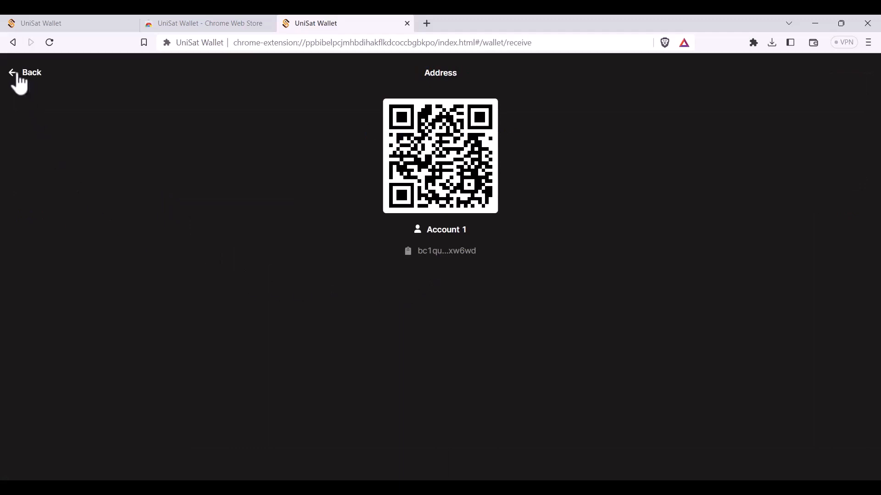
{"action": "left_click", "coordinate": [26, 72]}
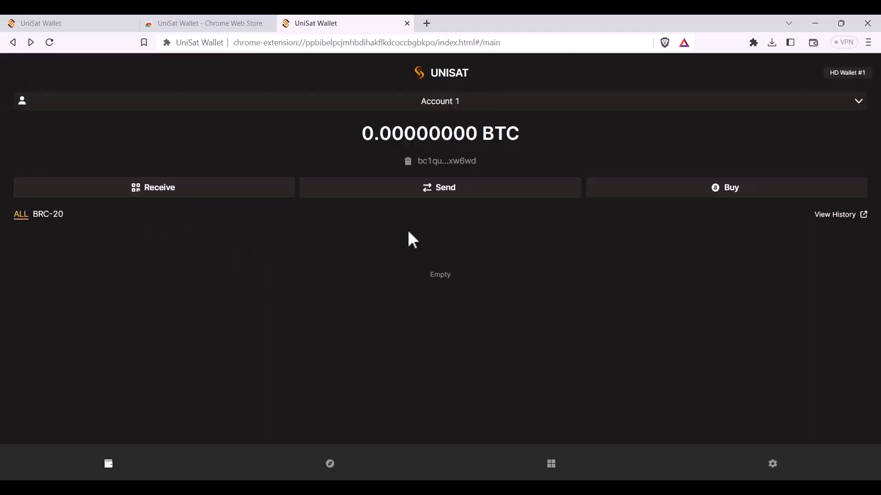
{"action": "mouse_move", "coordinate": [568, 273]}
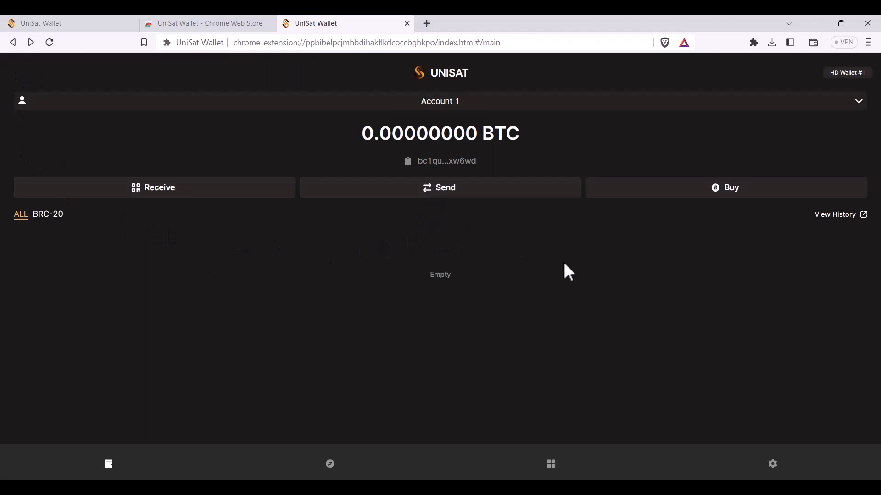
{"action": "mouse_move", "coordinate": [676, 211]}
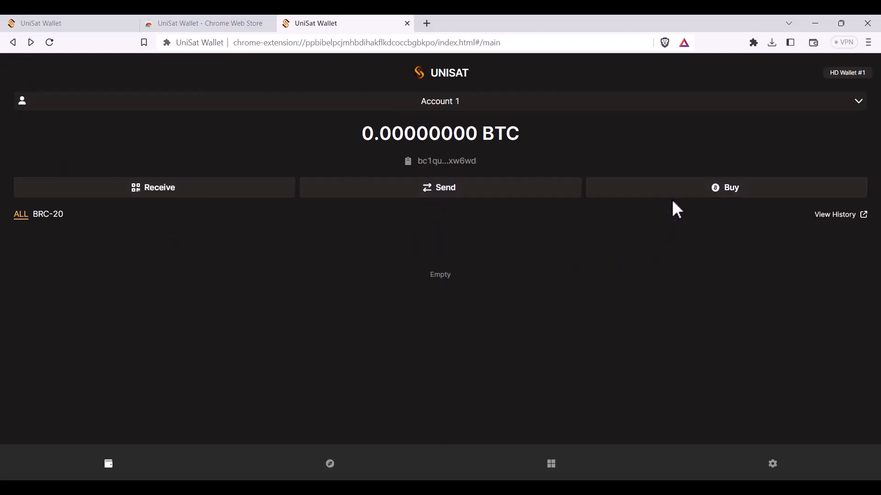
{"action": "mouse_move", "coordinate": [530, 291]}
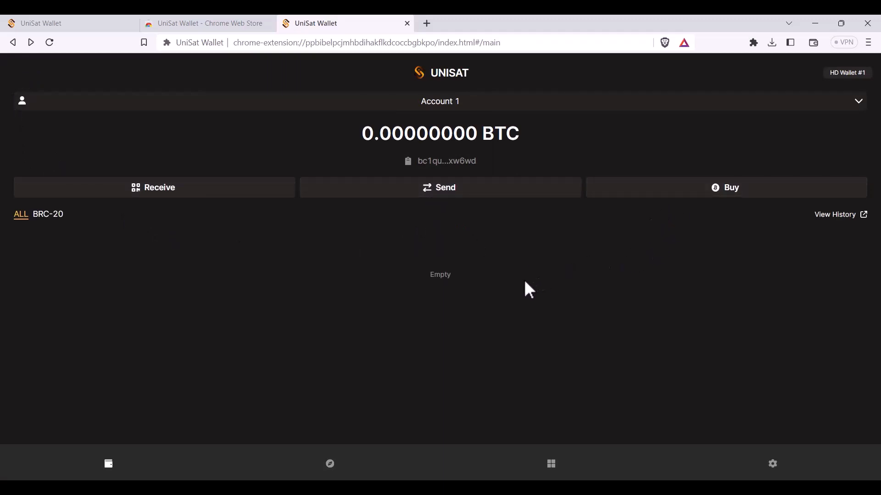